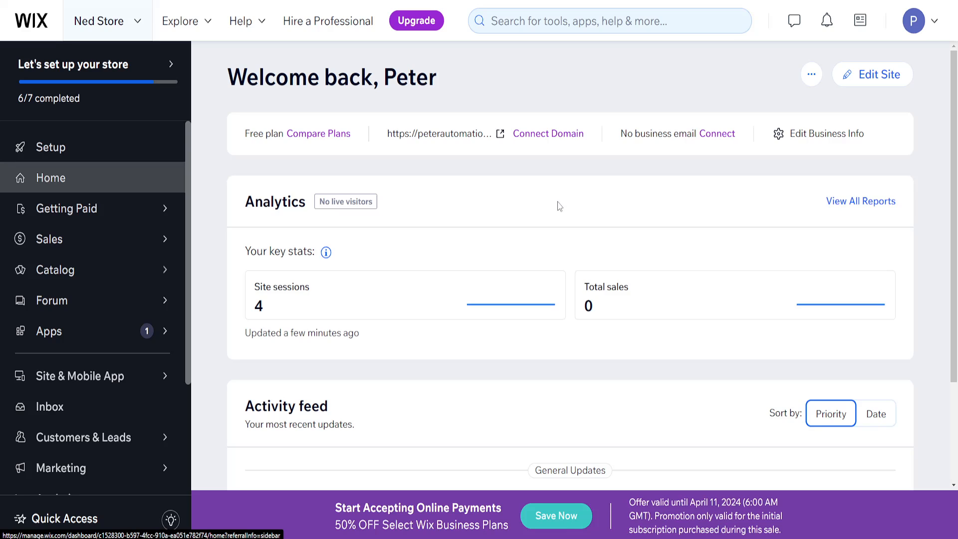
mouse_move(538, 197)
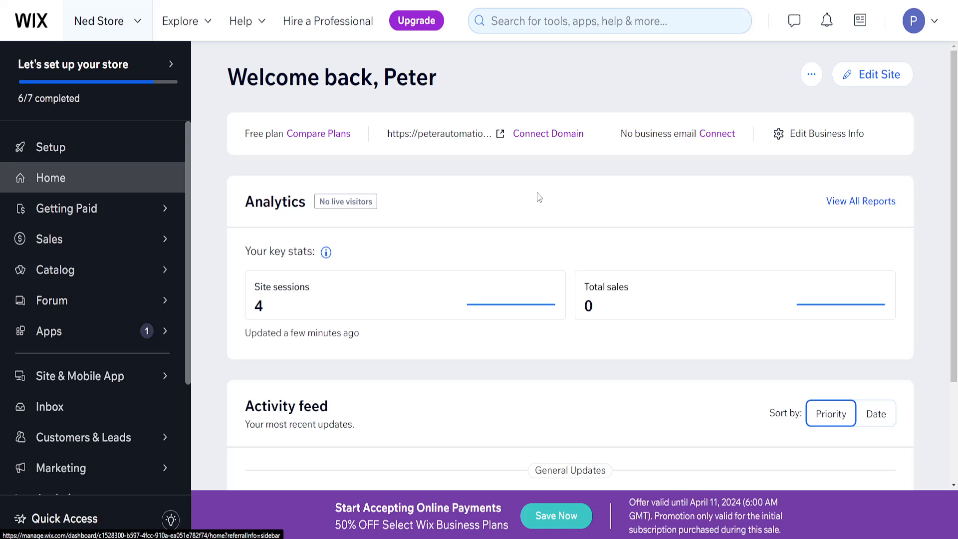
mouse_move(855, 216)
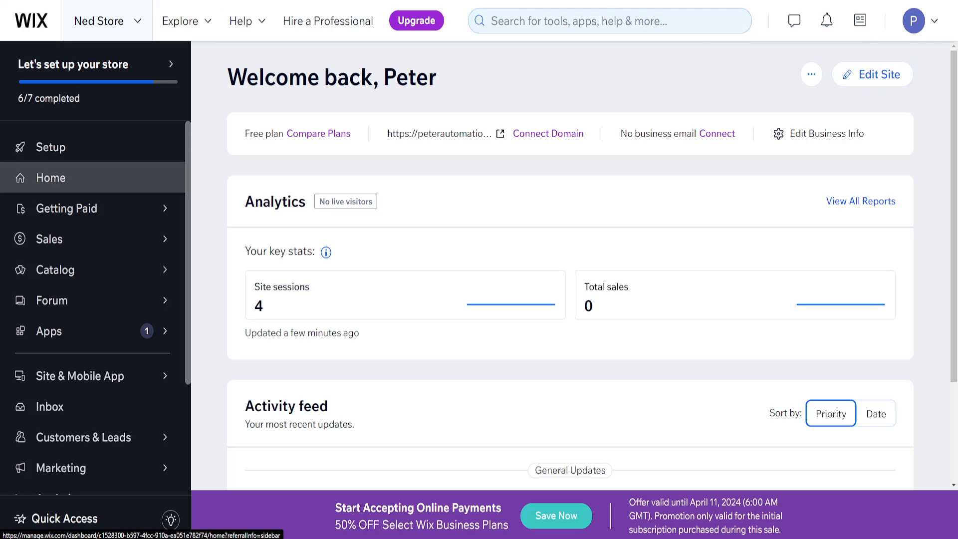
Enter the editor and search apps for 'news', listing AnyNews and News Ticker.
left_click(872, 74)
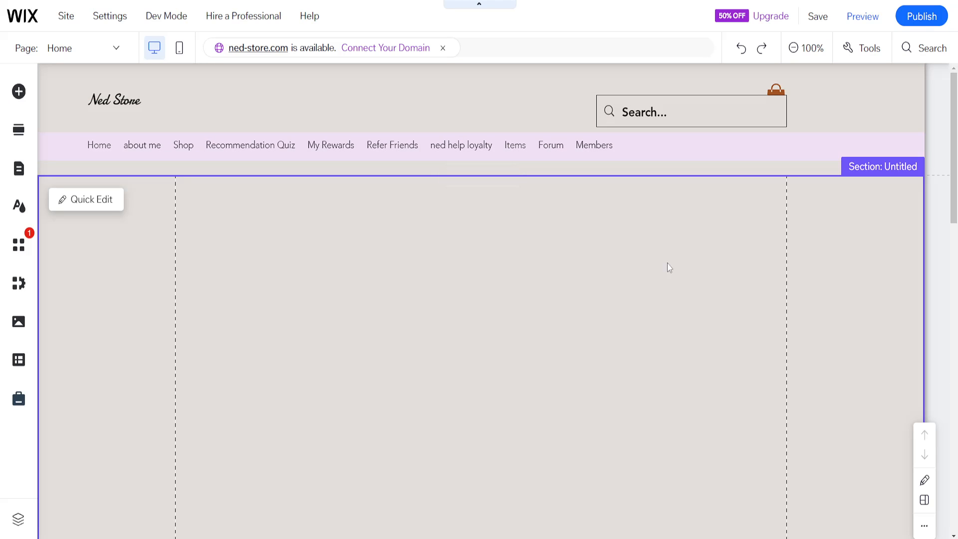
mouse_move(454, 232)
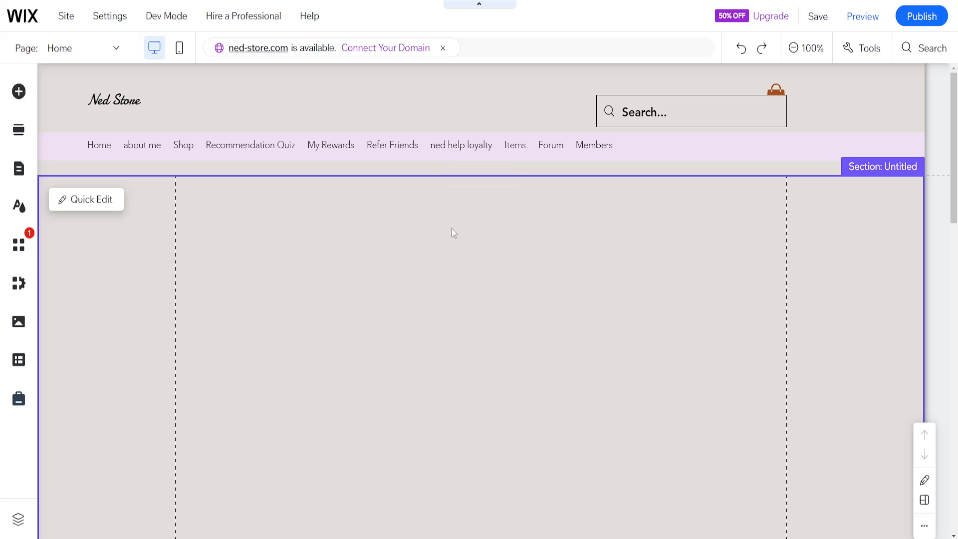
mouse_move(930, 47)
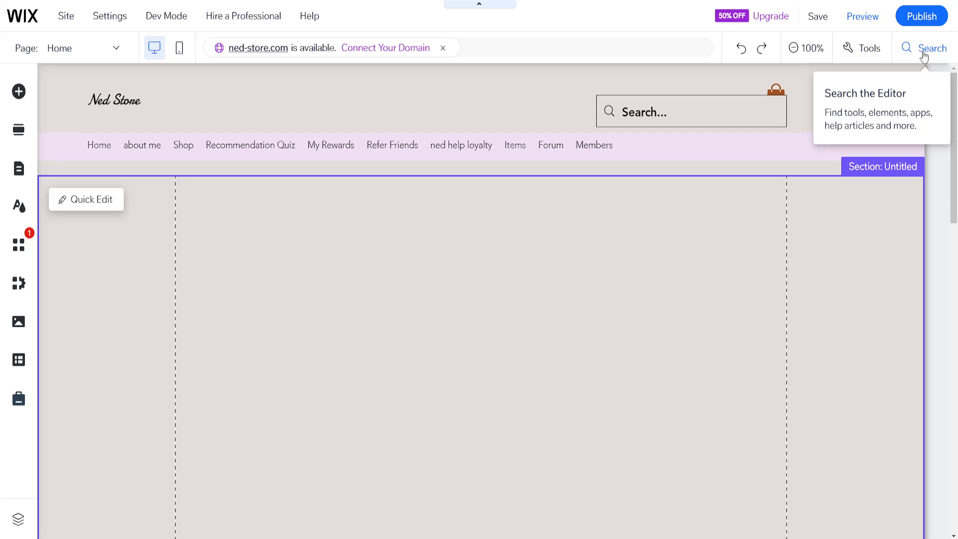
mouse_move(926, 59)
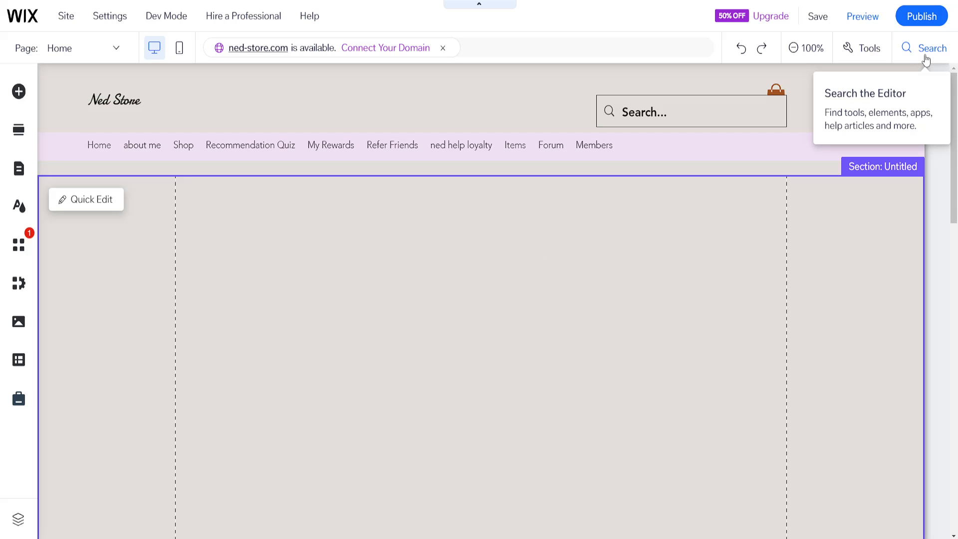
type("news")
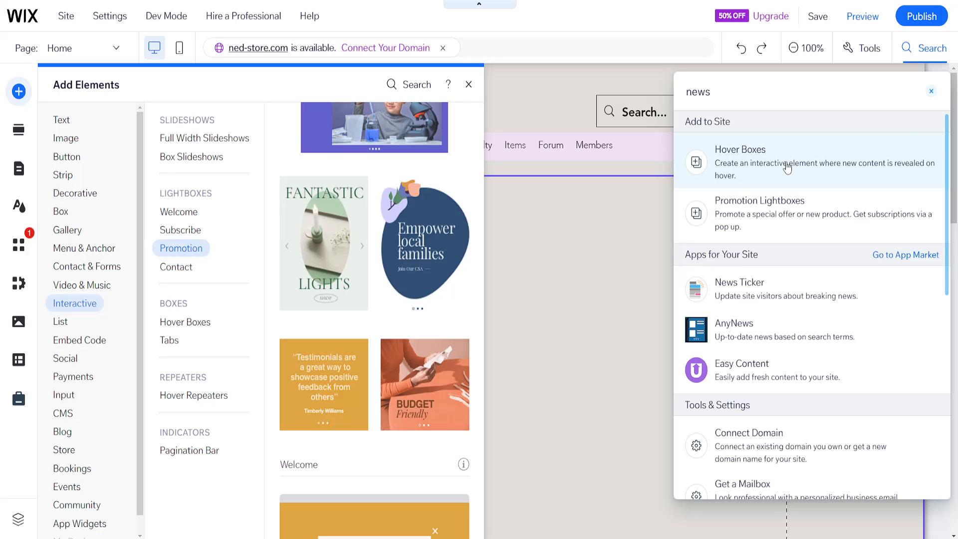
left_click(468, 84)
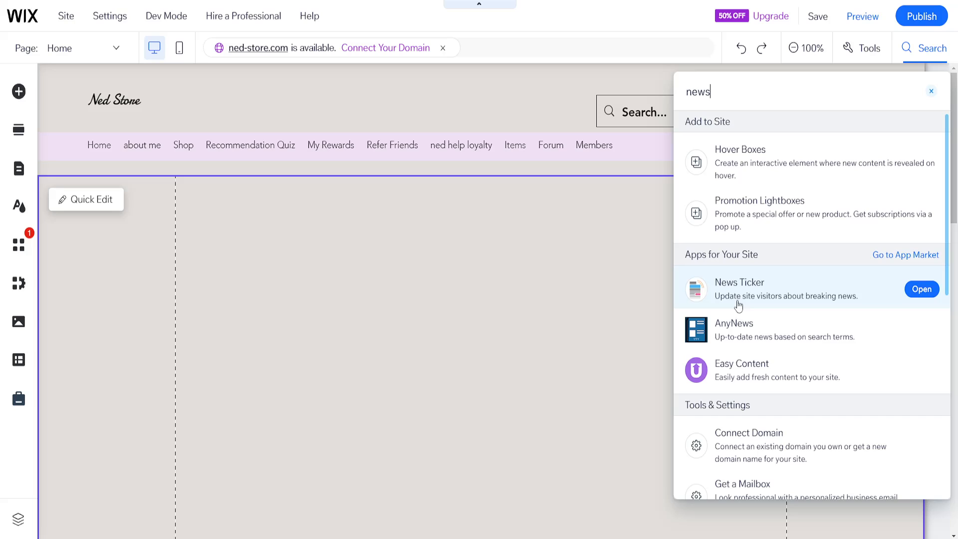
mouse_move(748, 333)
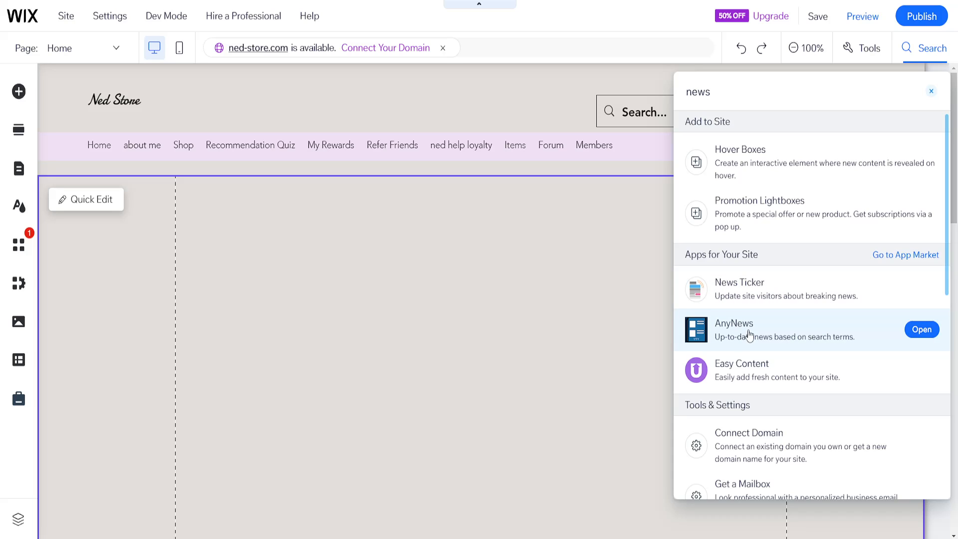
mouse_move(744, 376)
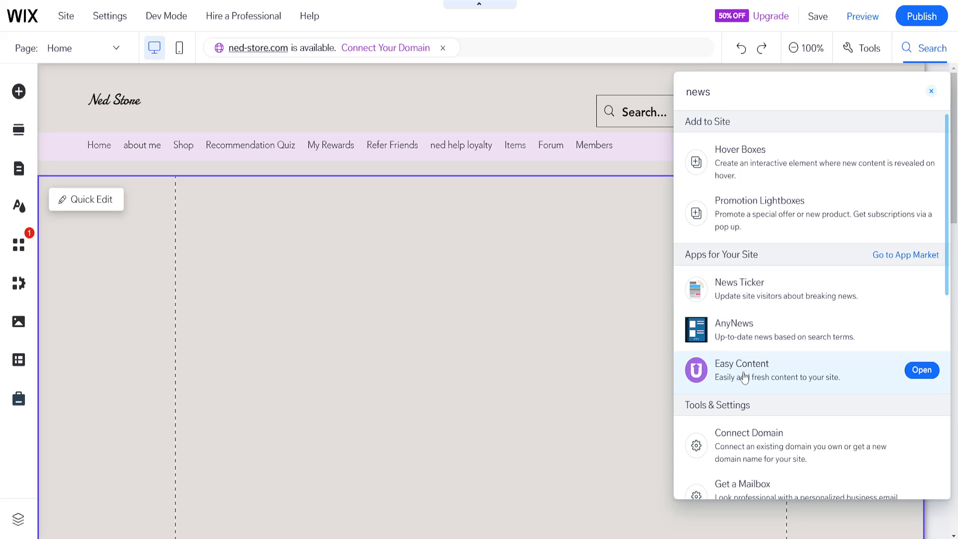
mouse_move(726, 341)
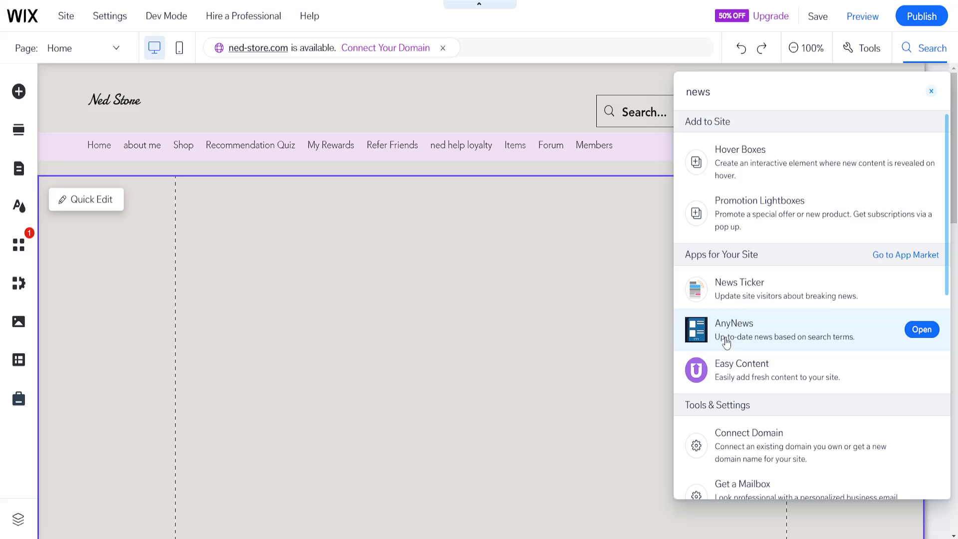
mouse_move(723, 324)
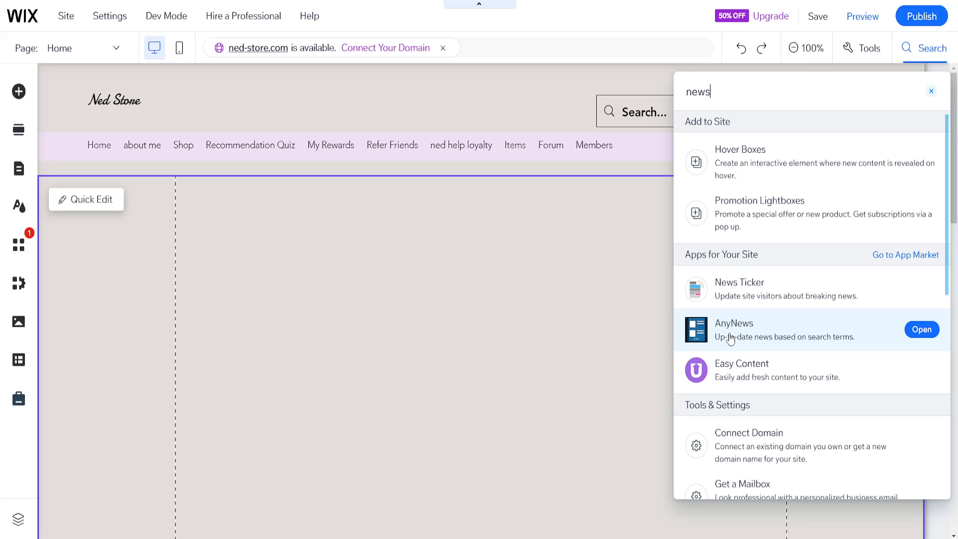
Add the AnyNews app, accepting permissions, placing a Latest News widget on Home.
left_click(920, 329)
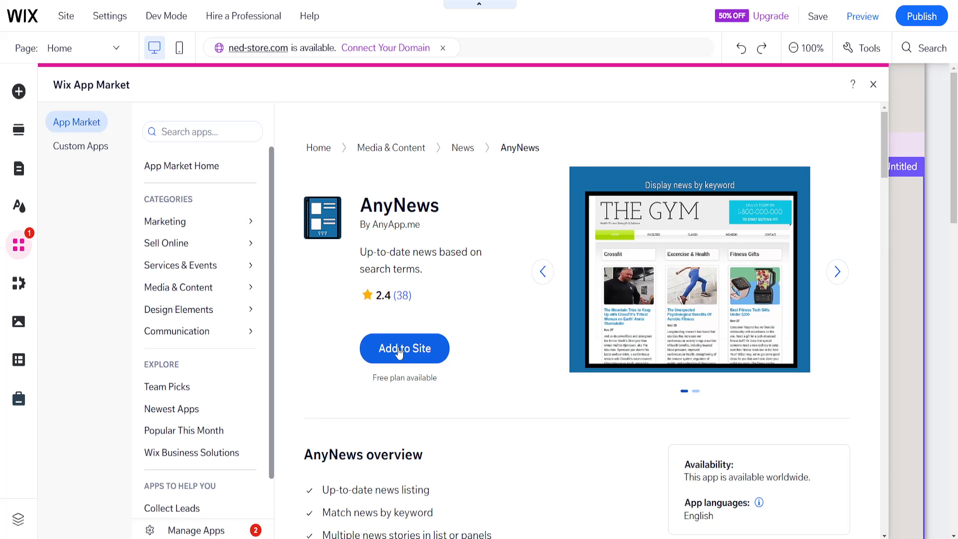
left_click(404, 348)
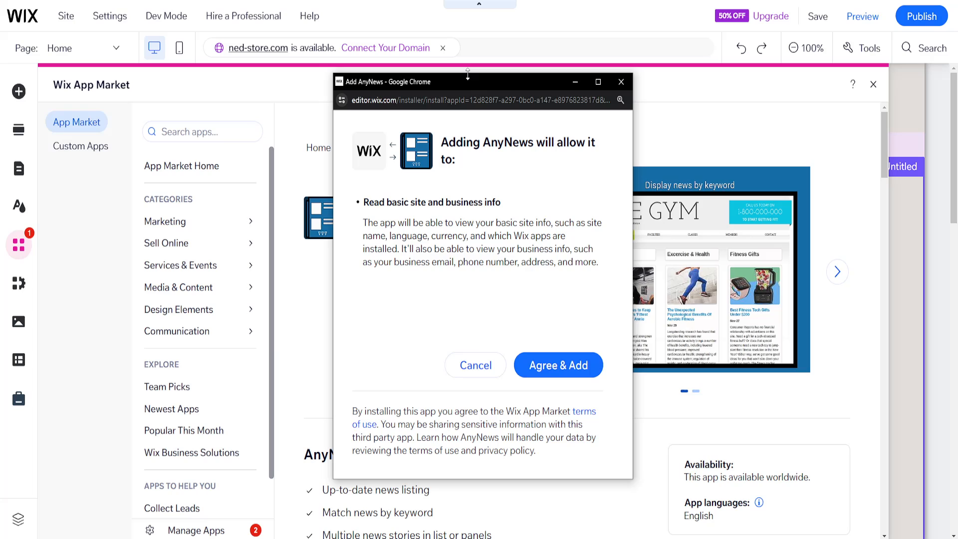
left_click(556, 365)
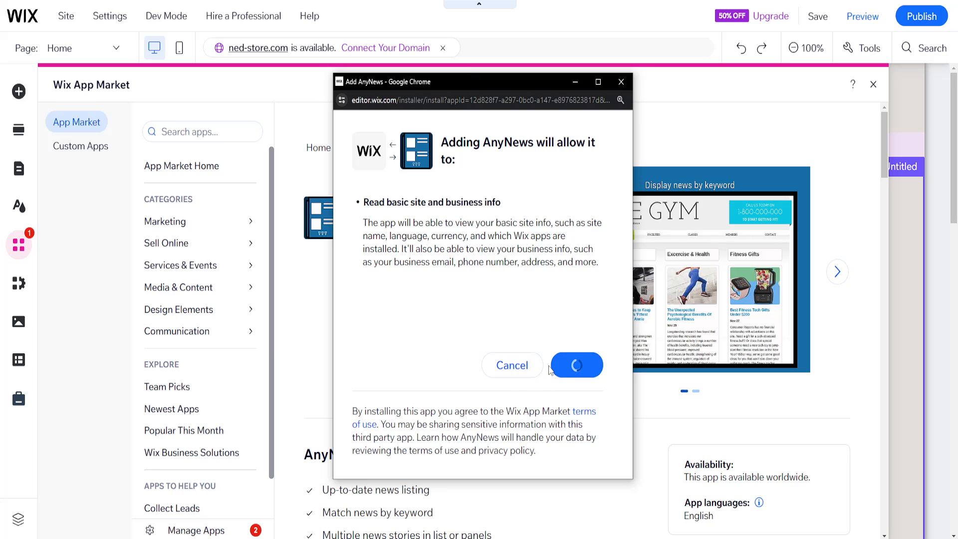
left_click(575, 365)
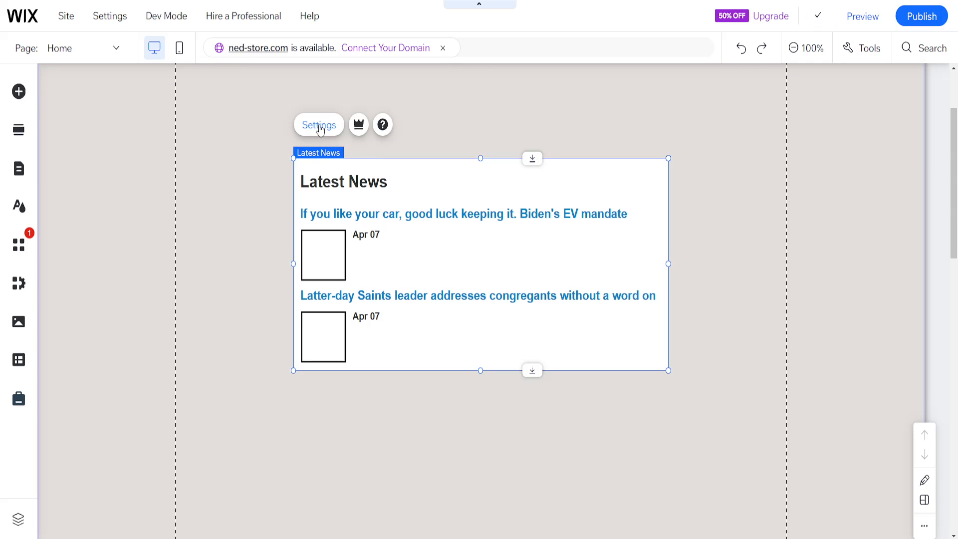
Replace the widget's keyword with 'youtube' so it lists YouTube-related stories.
left_click(318, 125)
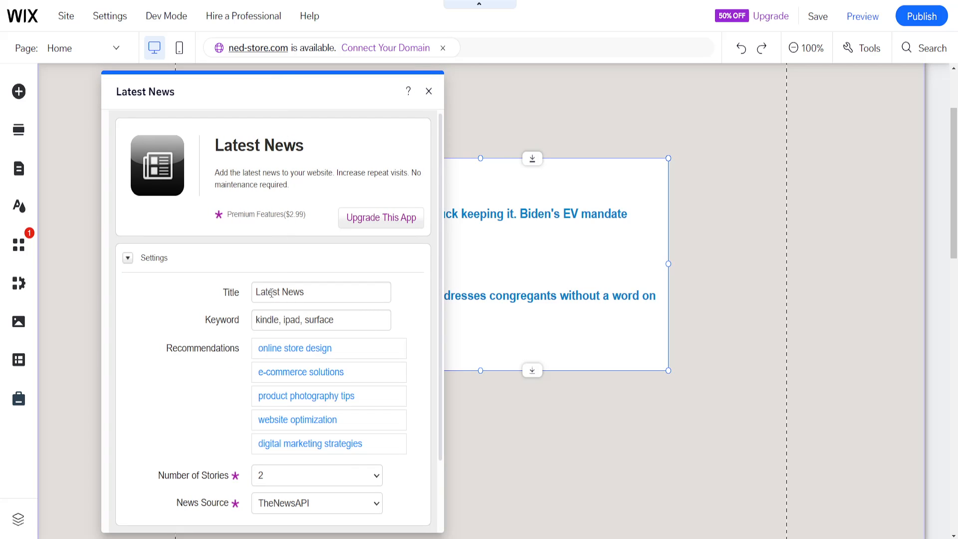
scroll("down", 3)
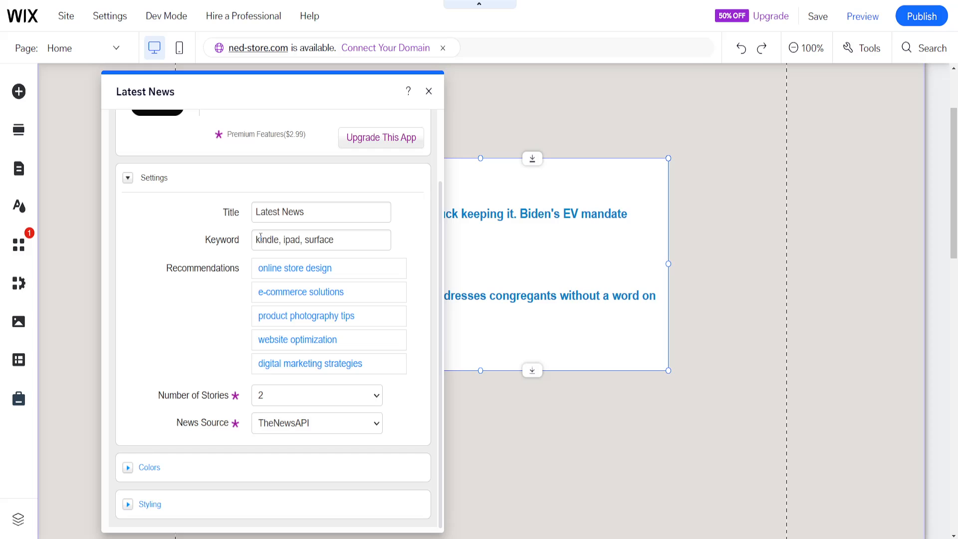
triple_click(320, 239)
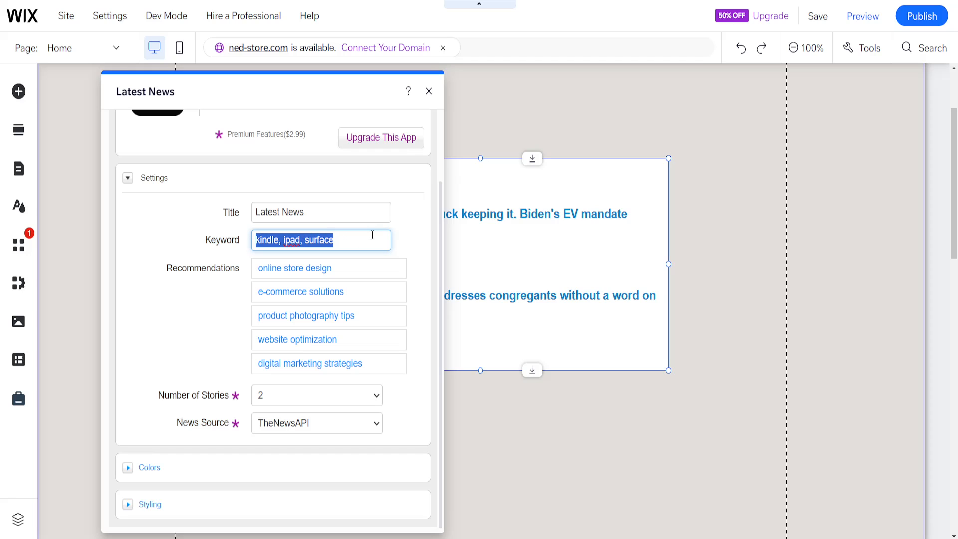
type("y")
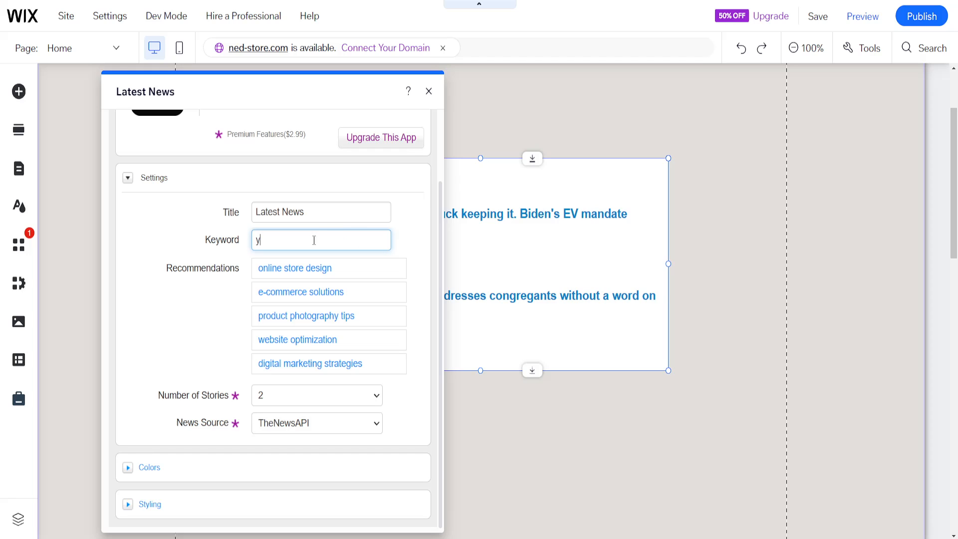
type("outube")
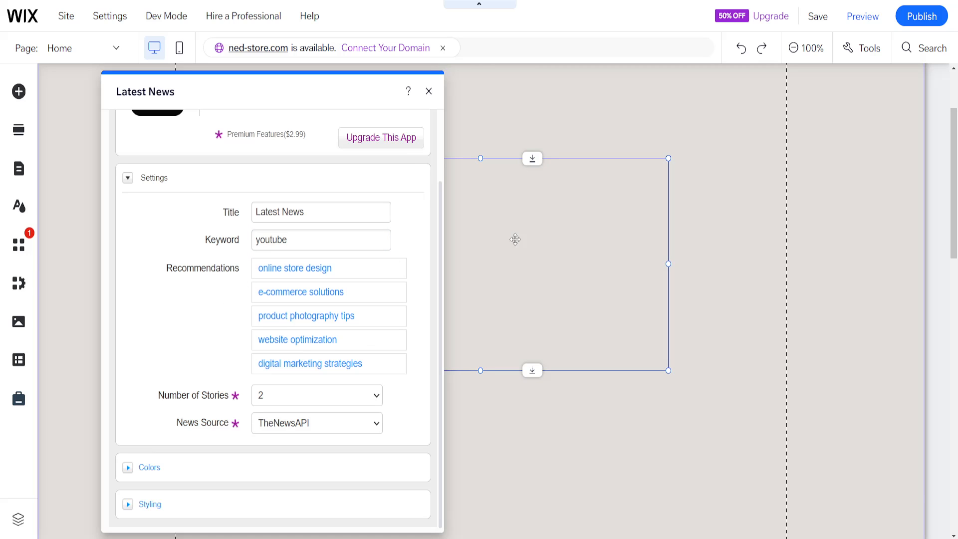
left_click_drag(271, 92, 215, 92)
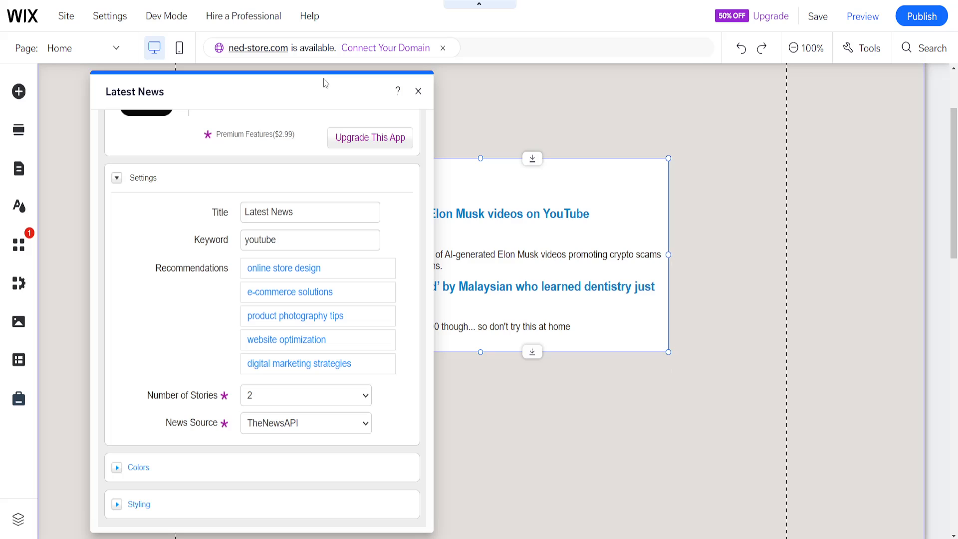
left_click(305, 395)
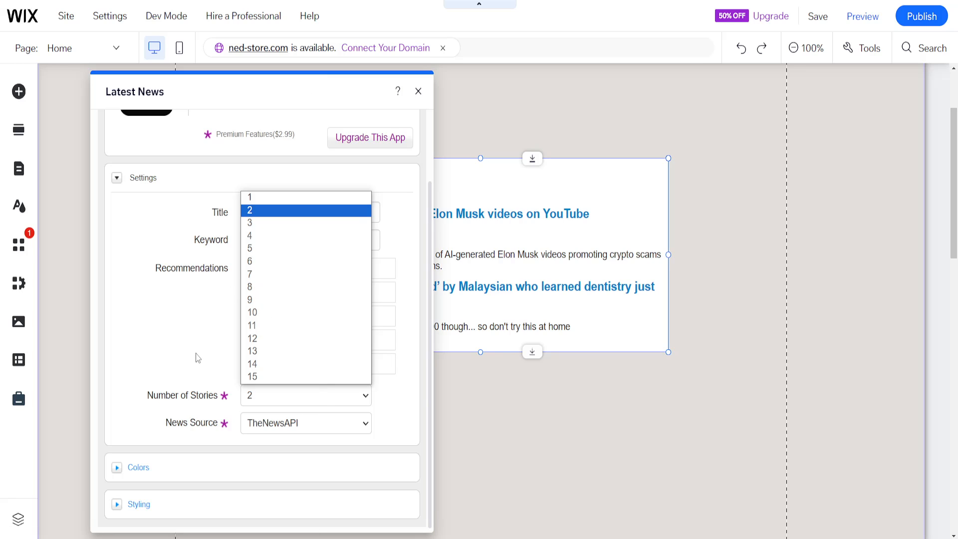
Set the widget title colour to red and expand its Styling section.
left_click(305, 422)
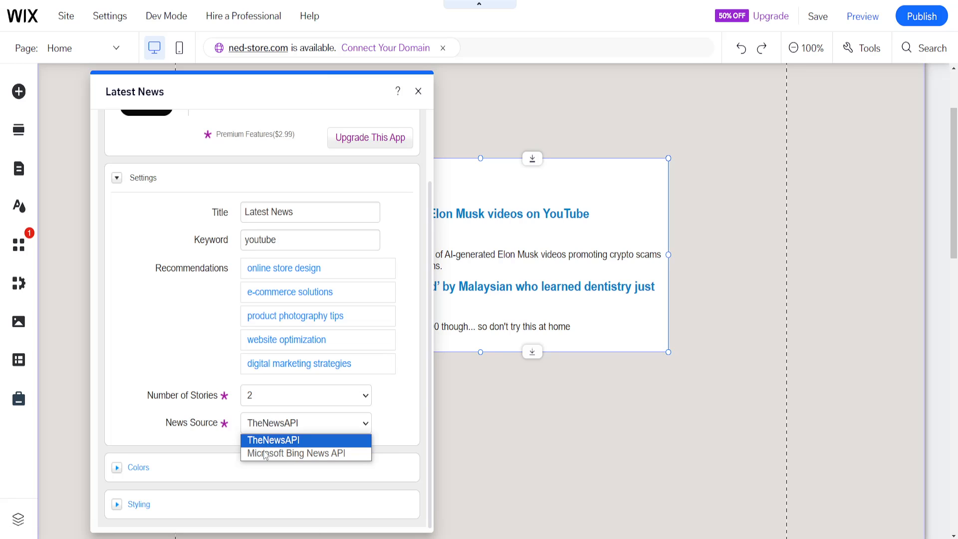
mouse_move(297, 460)
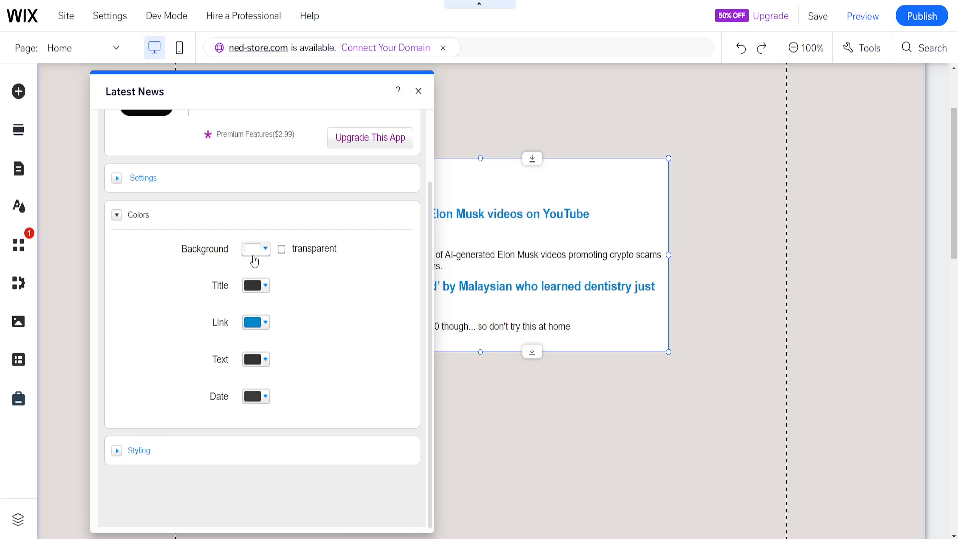
left_click(256, 249)
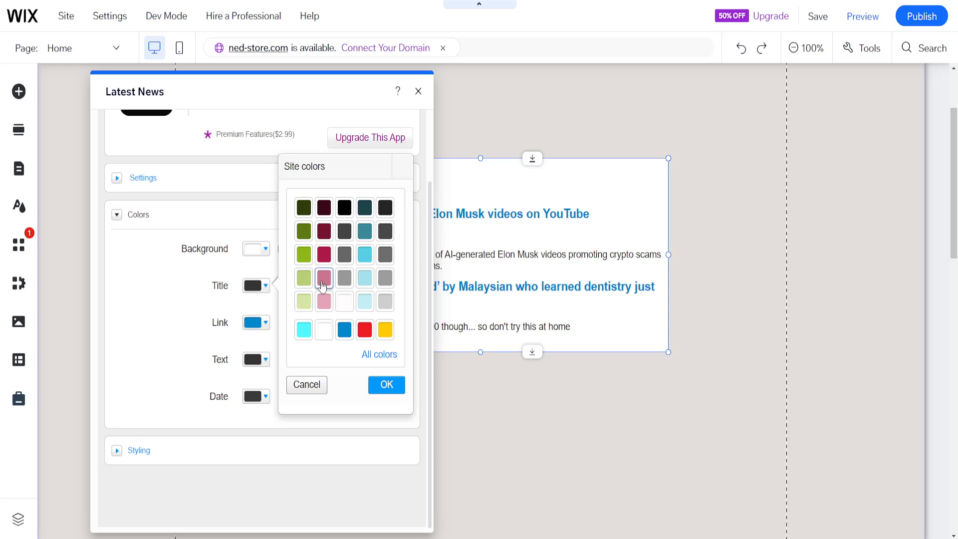
left_click(386, 384)
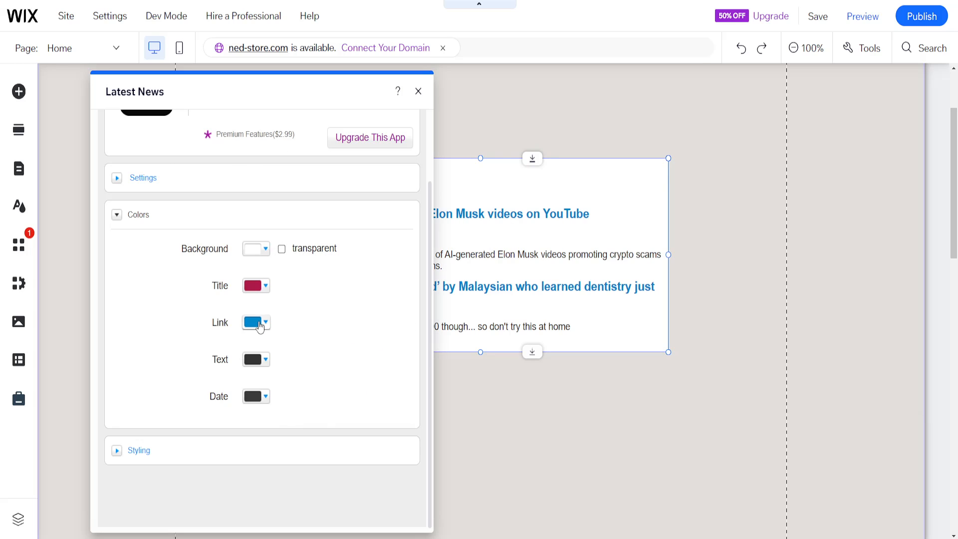
left_click(265, 323)
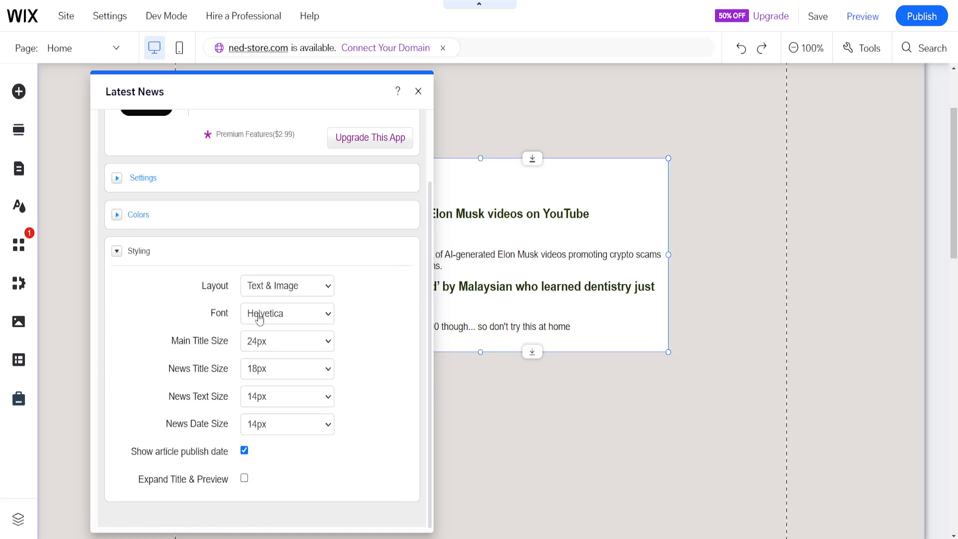
mouse_move(418, 90)
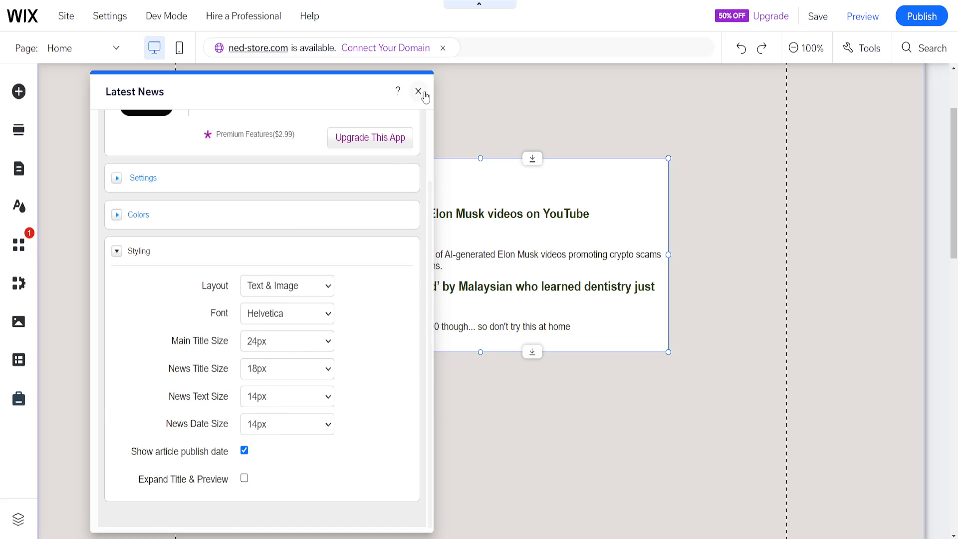
Close the settings panel, revealing the red-titled widget with YouTube stories.
left_click(420, 92)
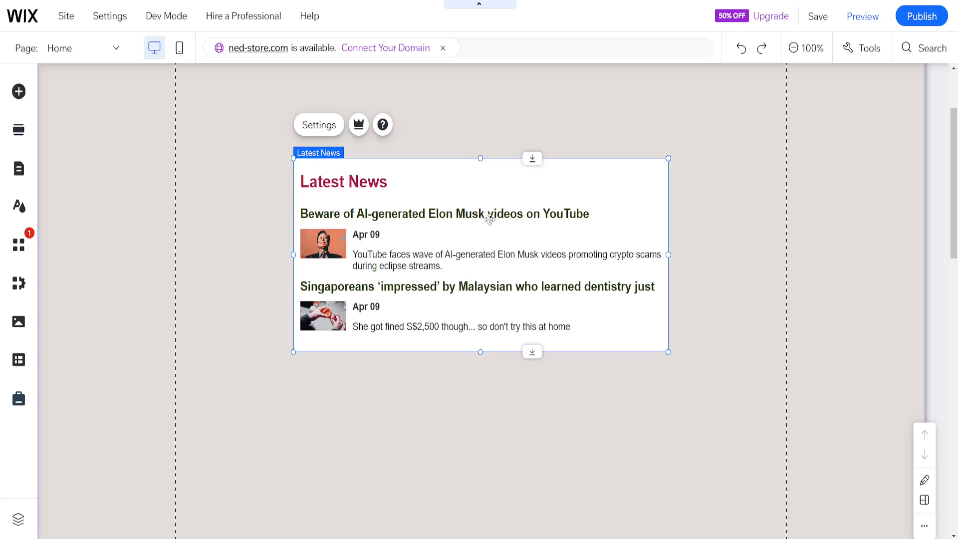
mouse_move(672, 185)
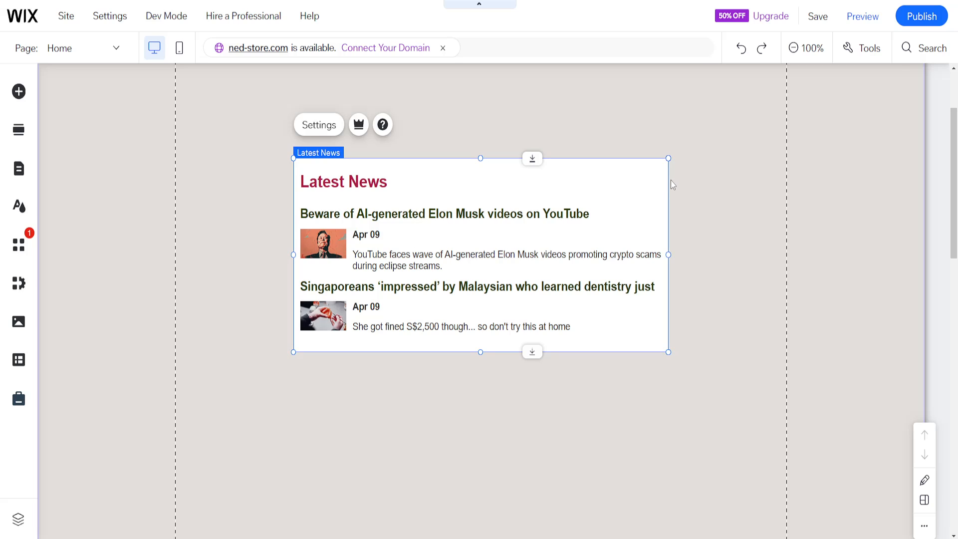